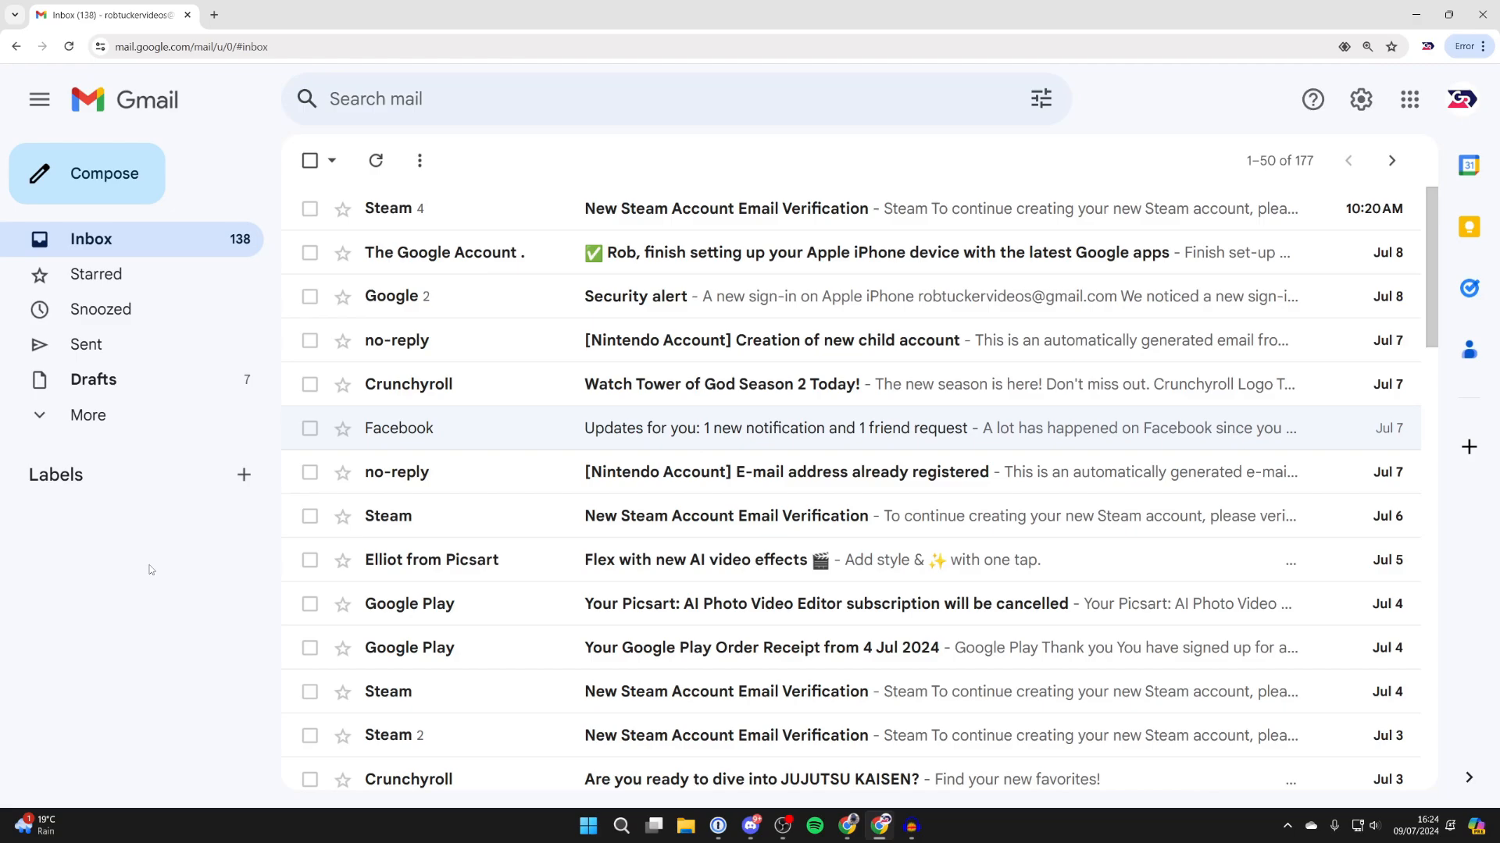
Search the mailbox for 'facebook' to list the 21 matching messages
click(670, 98)
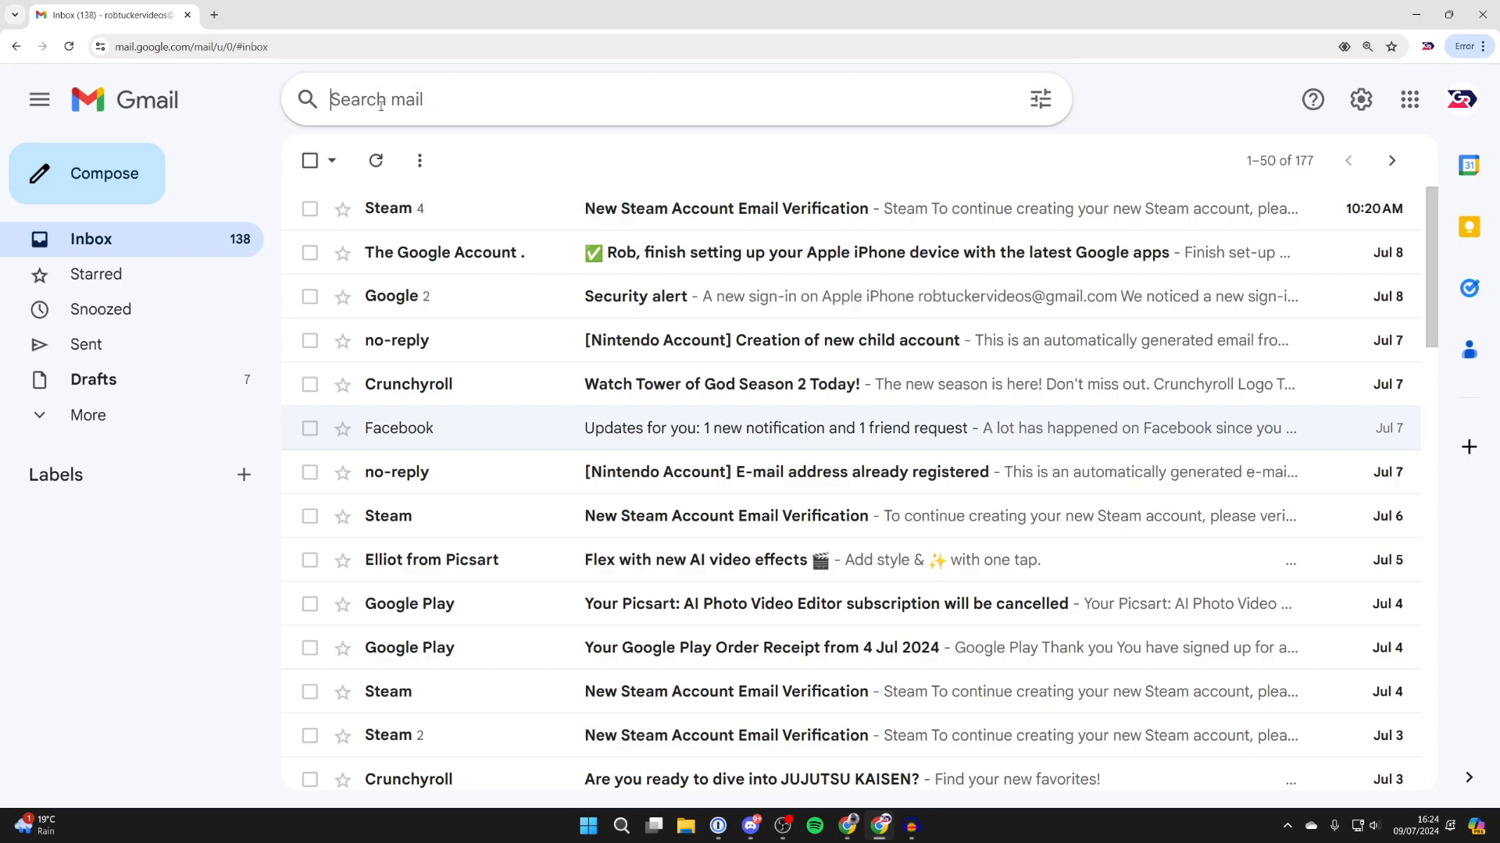
text(facebook)
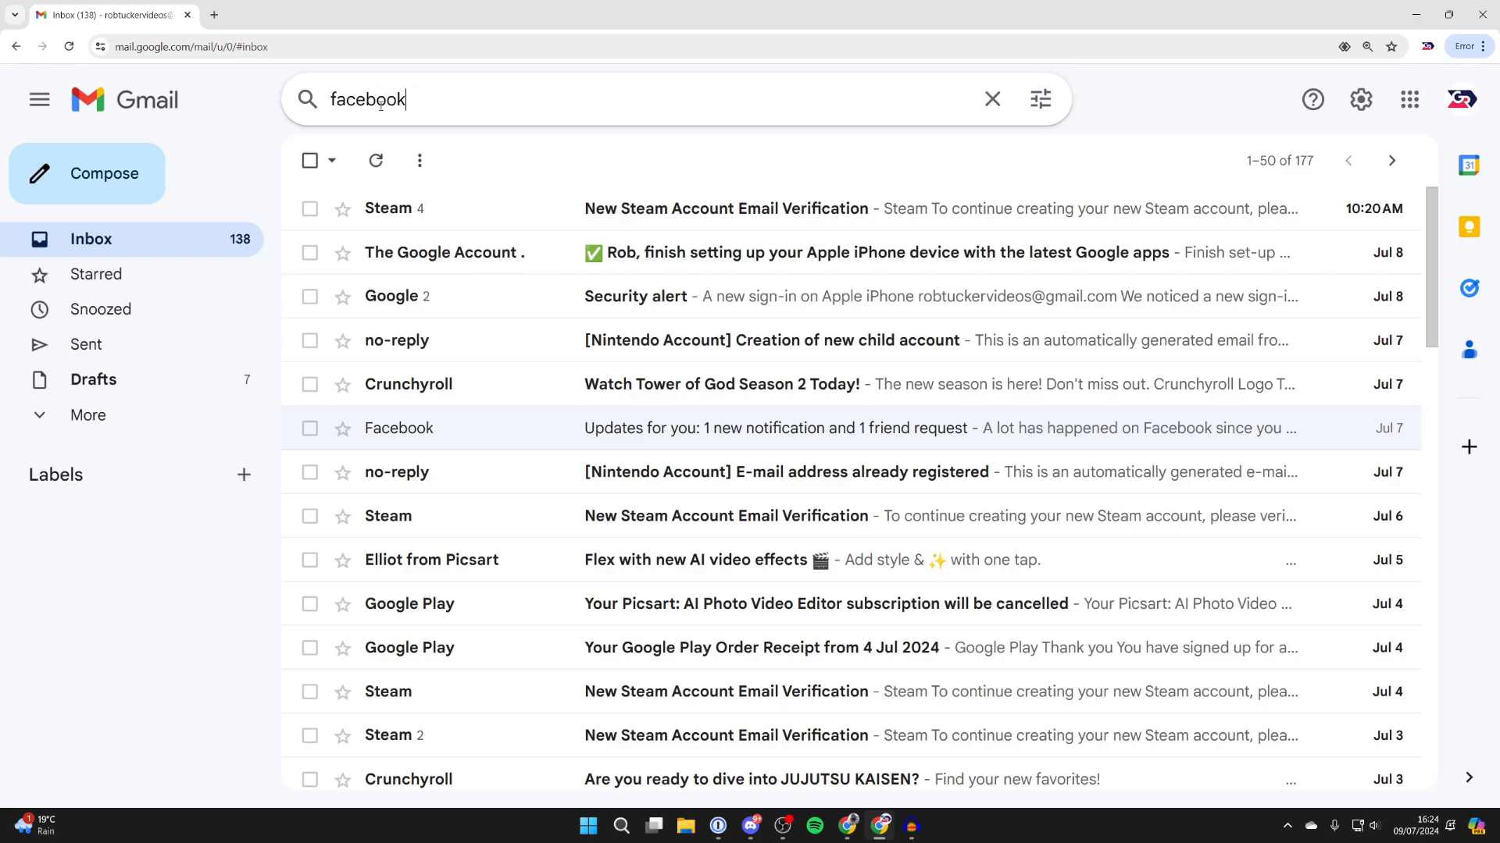
key(Enter)
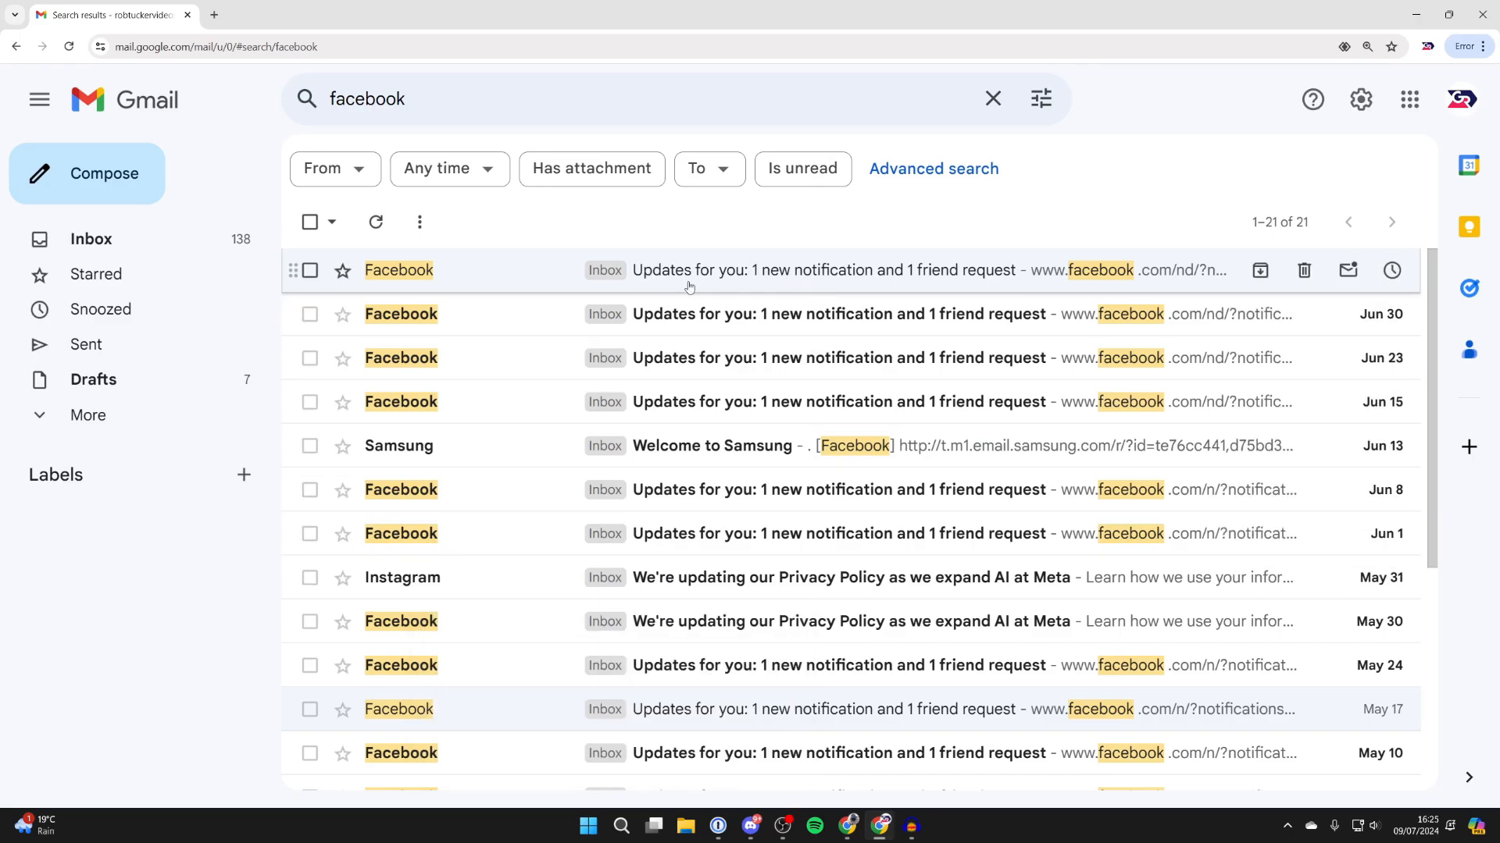
click(837, 270)
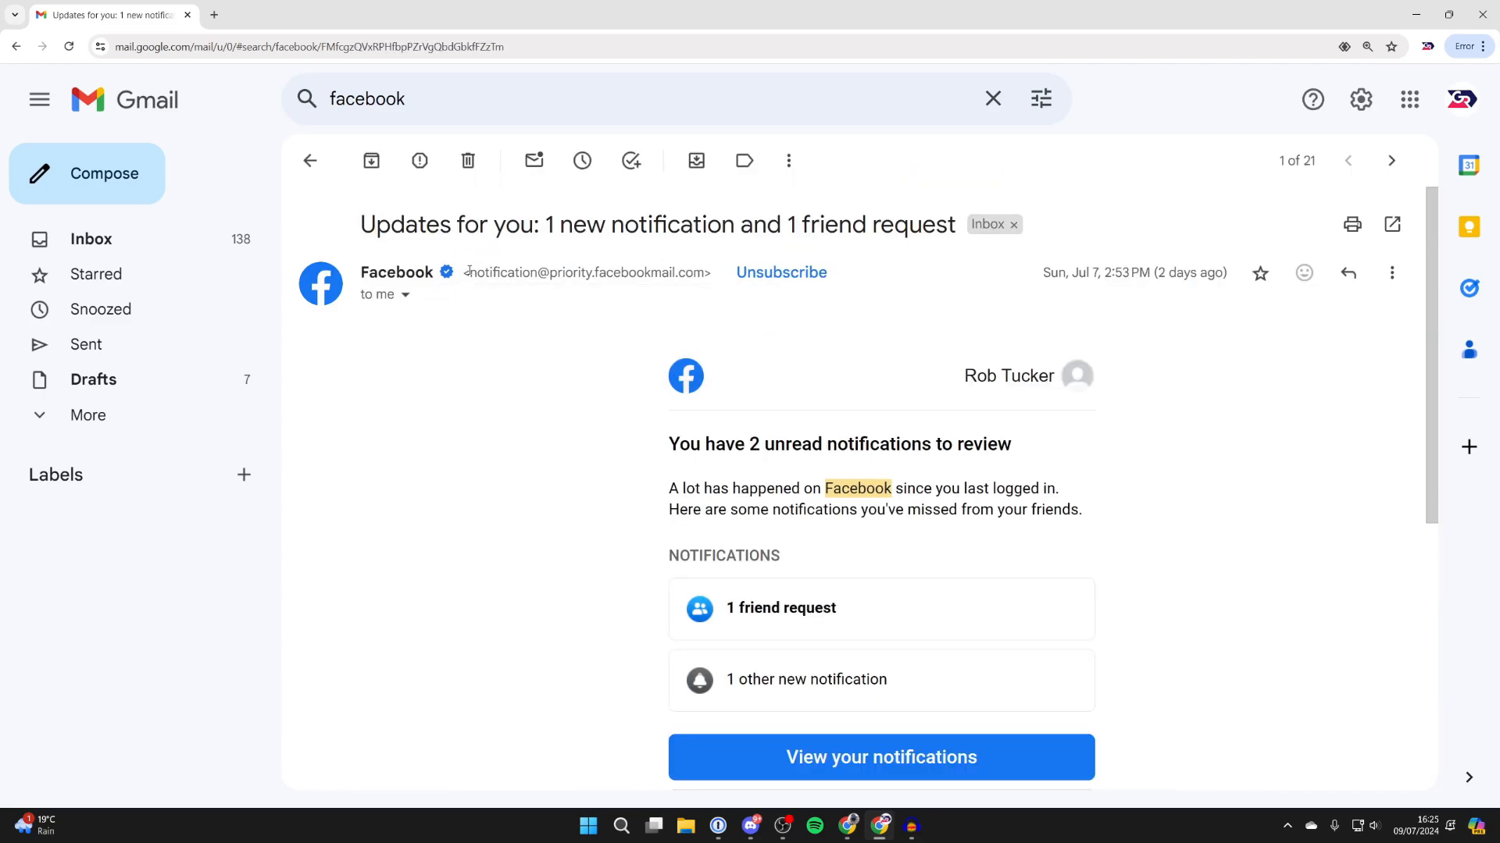
double_click(586, 271)
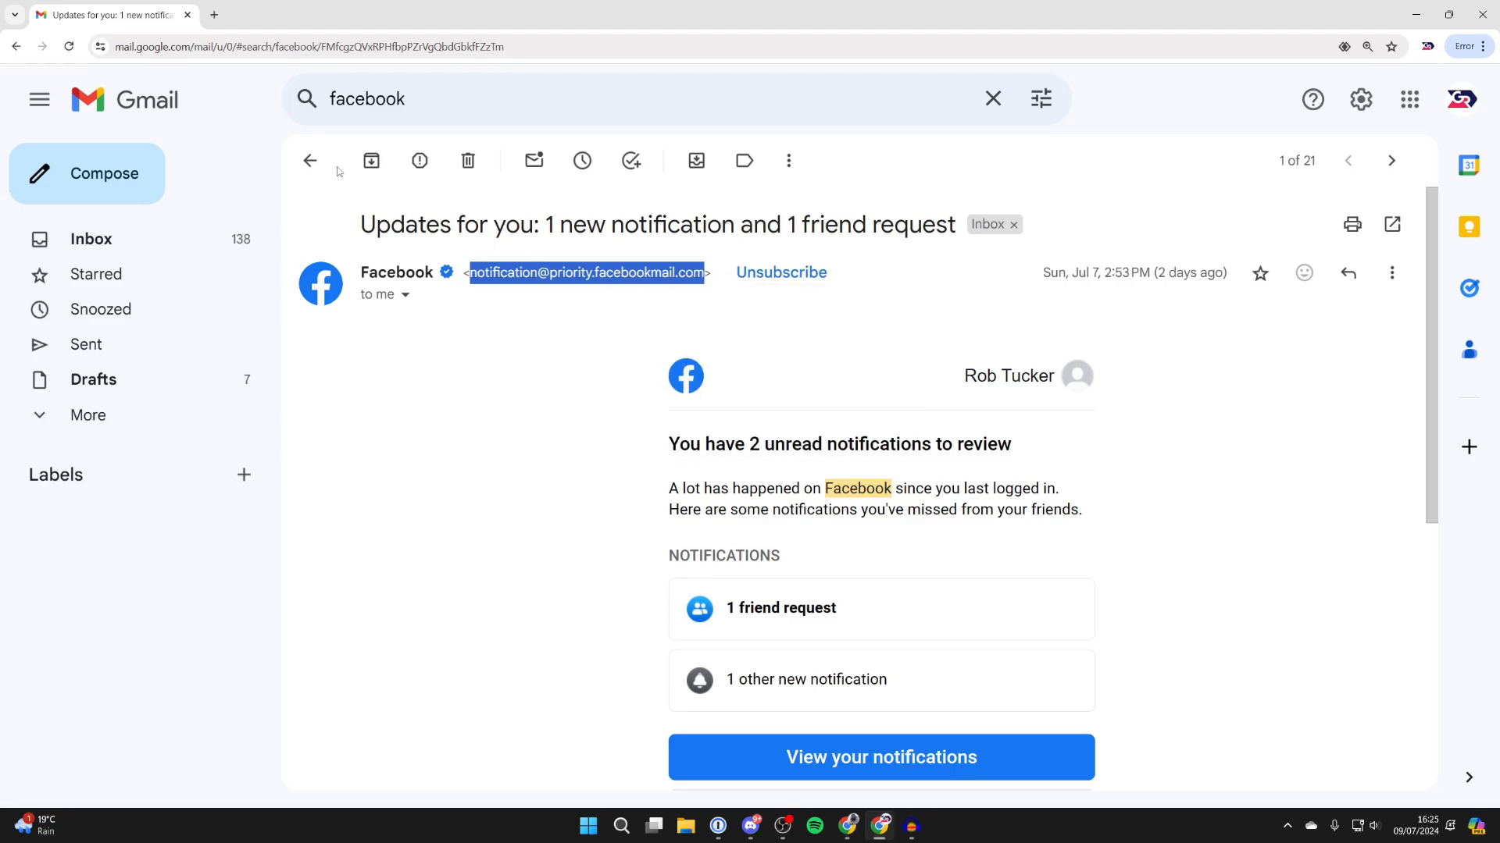
click(310, 160)
text(from)
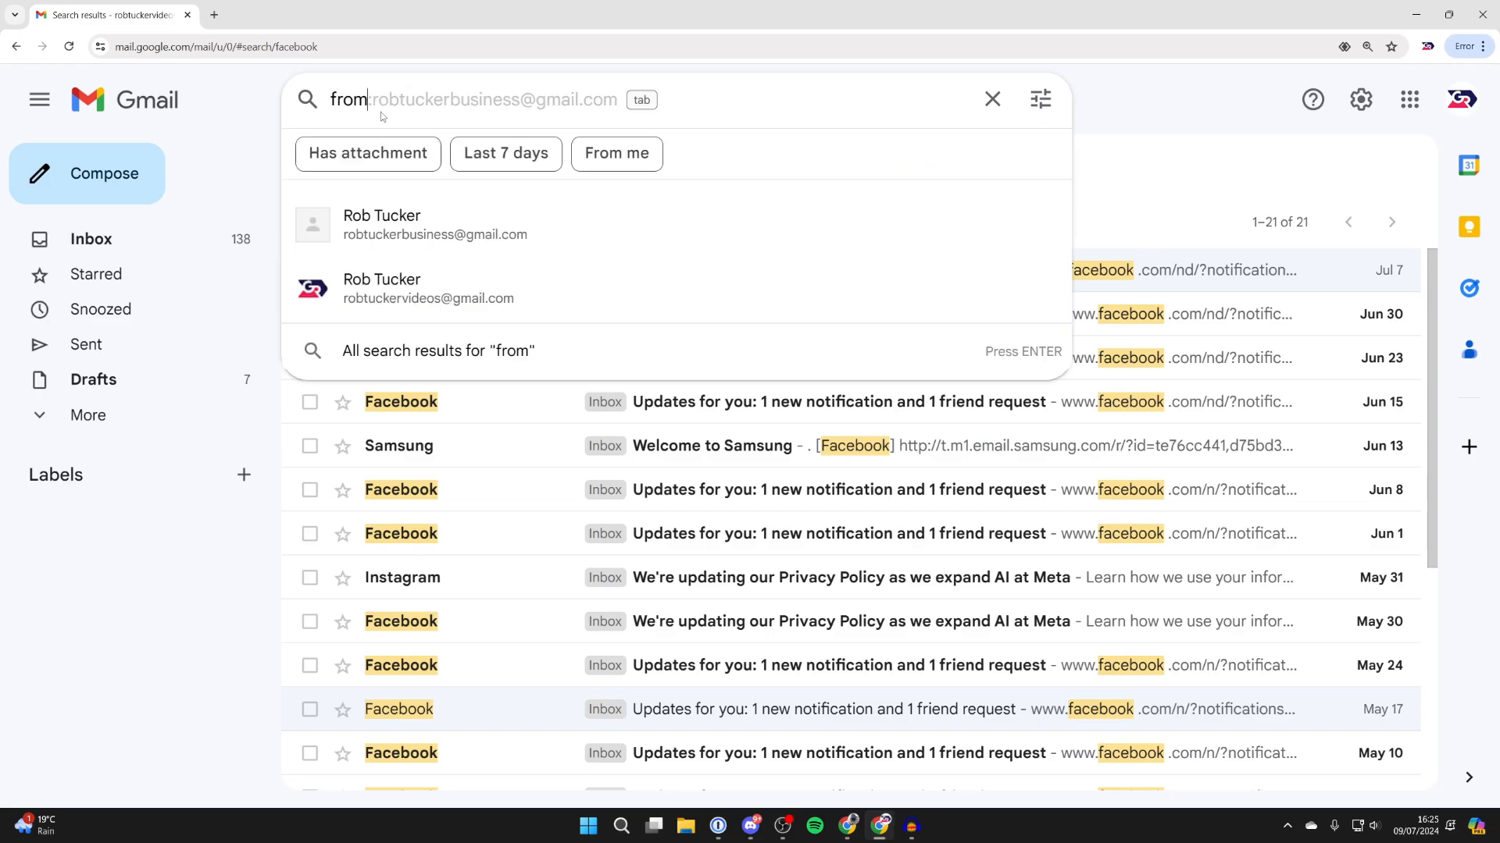
text(:)
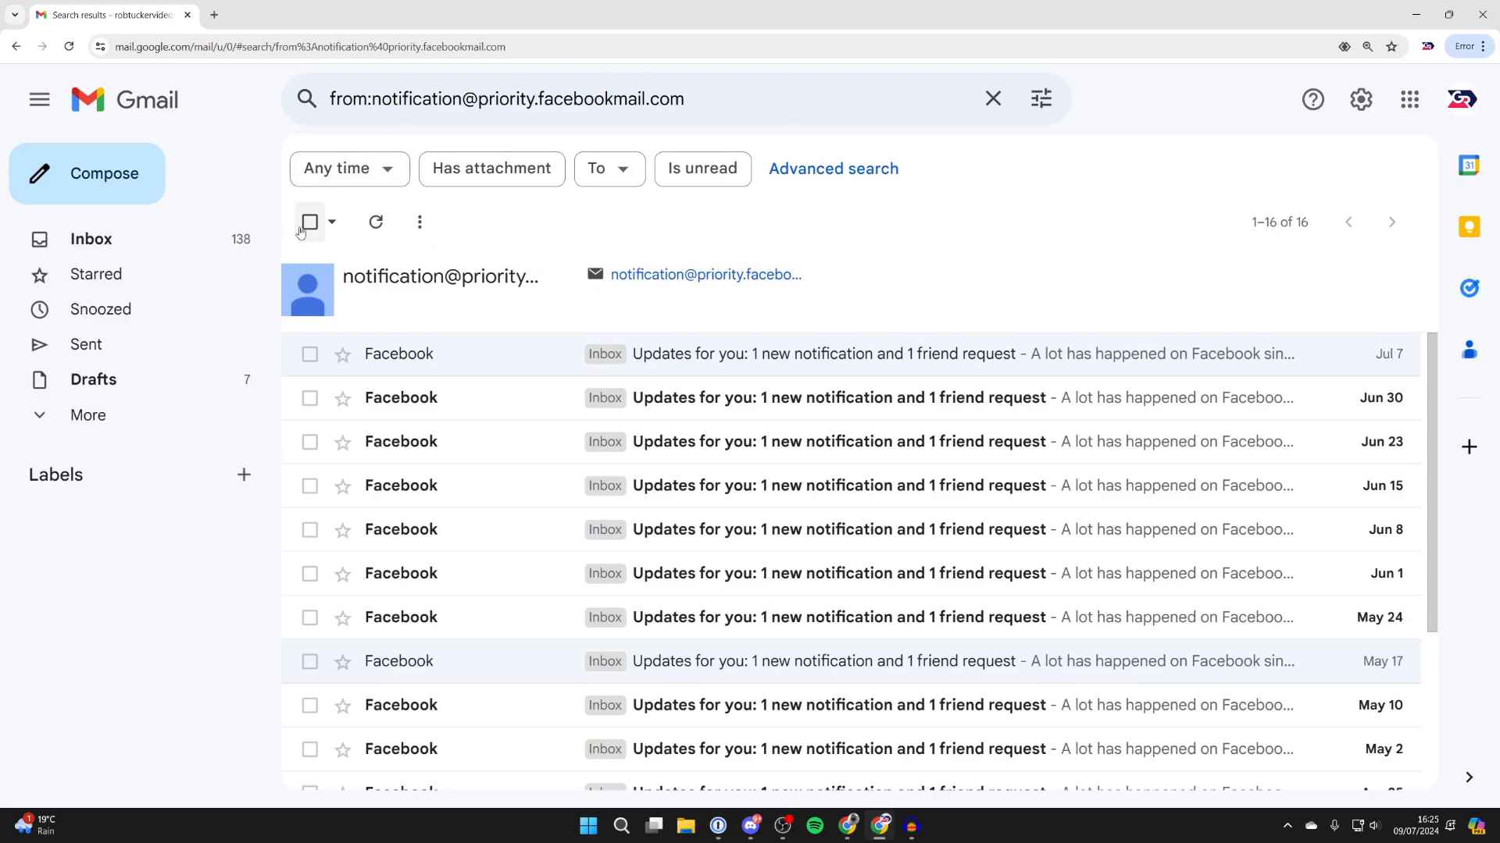
mouse_move(309, 221)
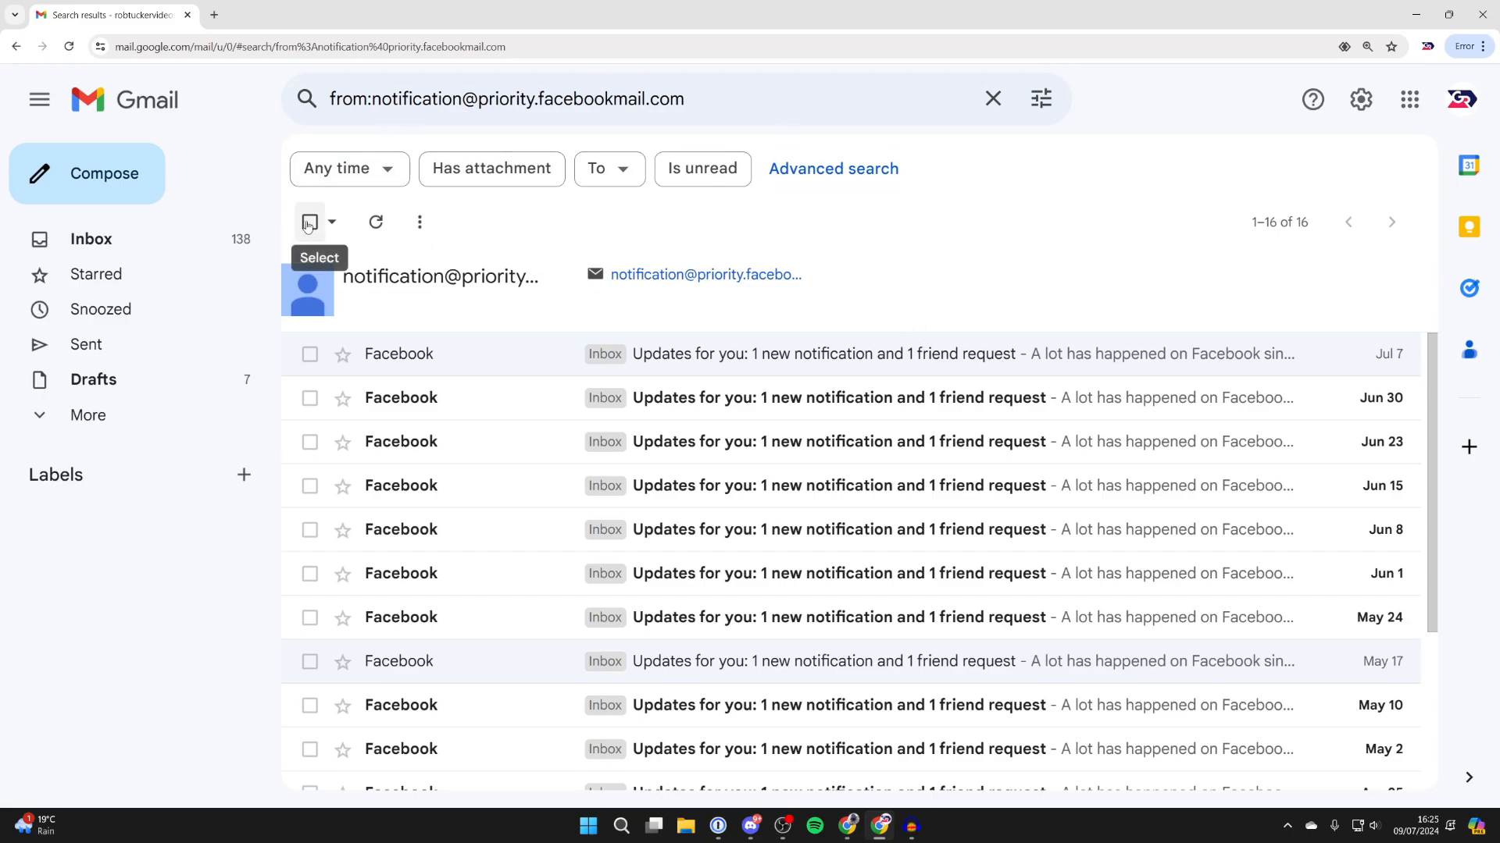
Check all 16 conversations from the Facebook notification sender
click(309, 222)
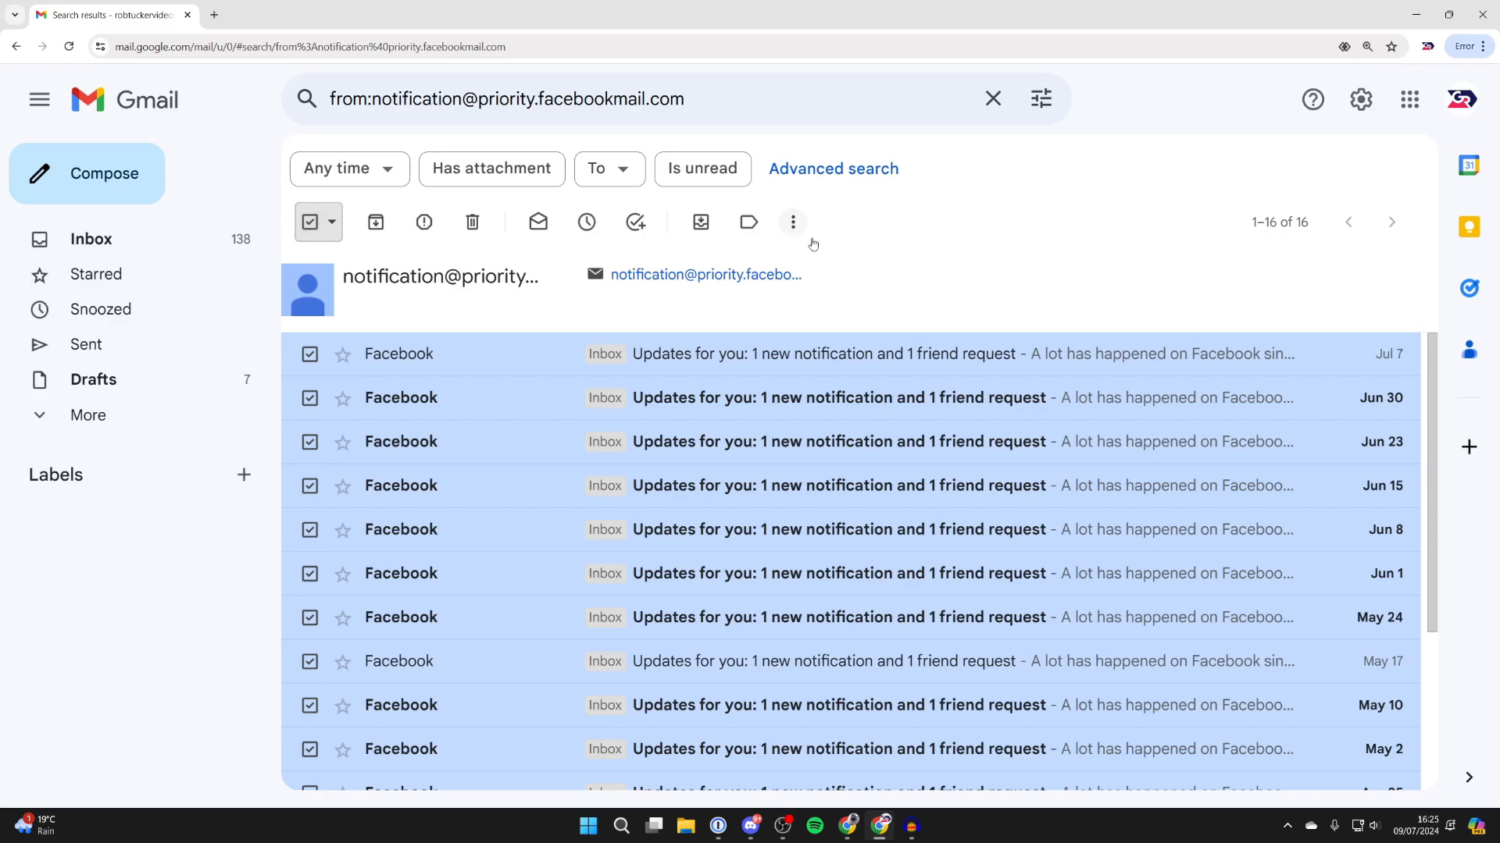
mouse_move(841, 233)
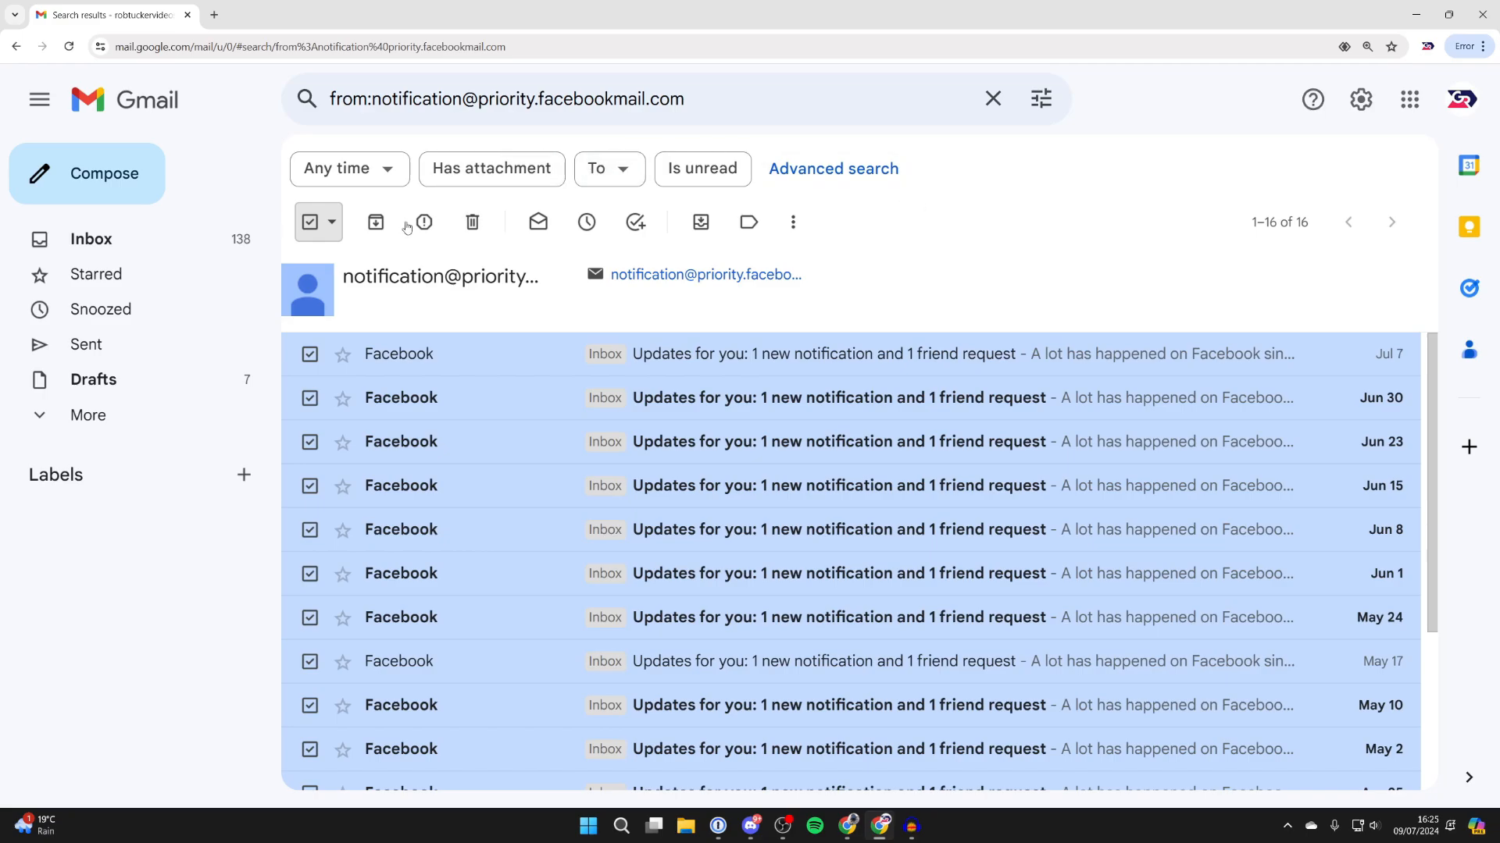
mouse_move(1234, 292)
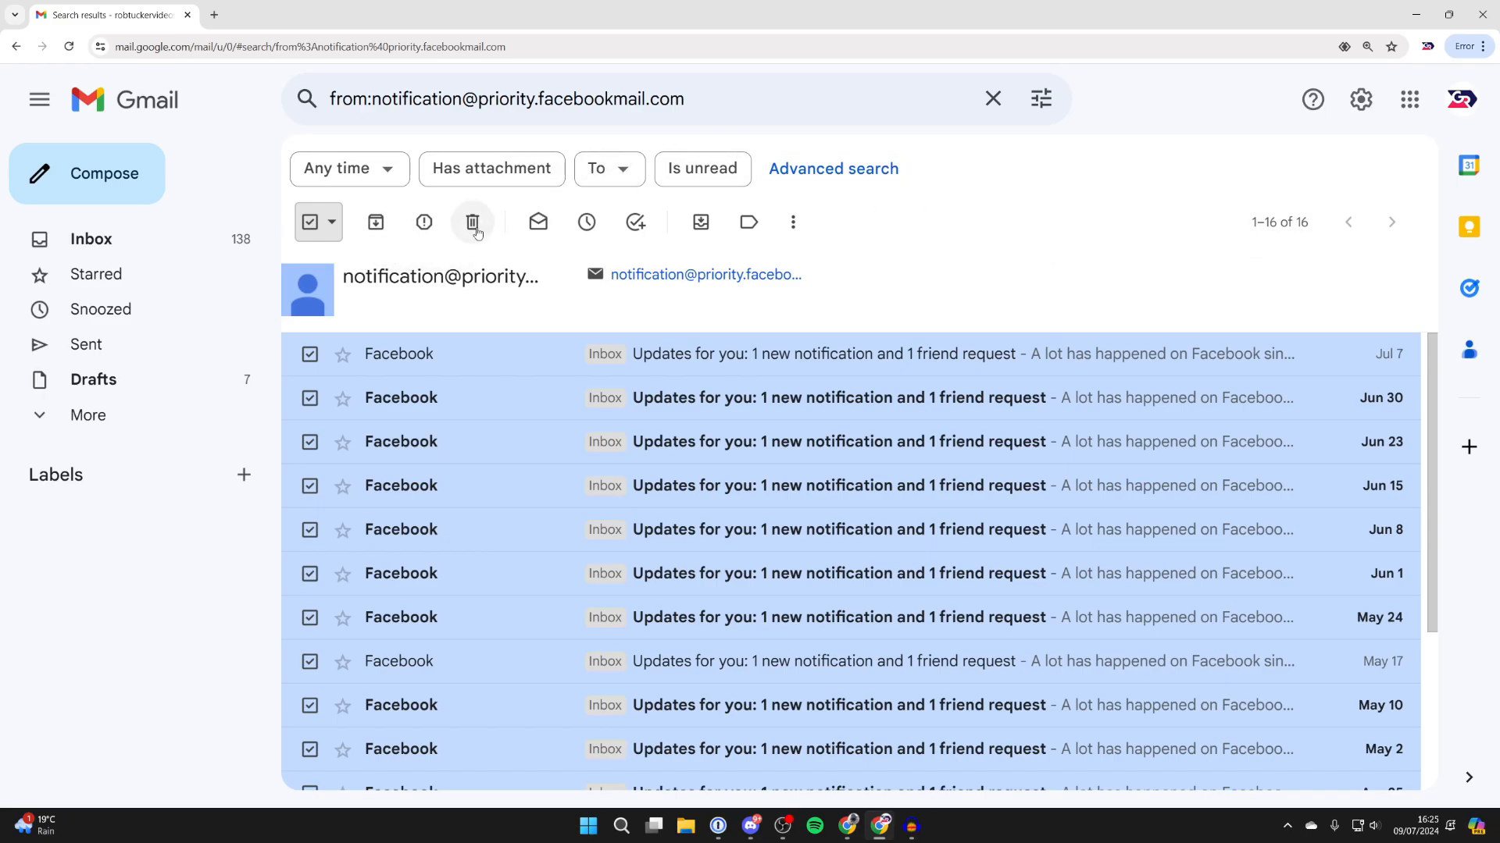
Delete the 16 selected conversations and expand the sidebar's More folders
click(472, 222)
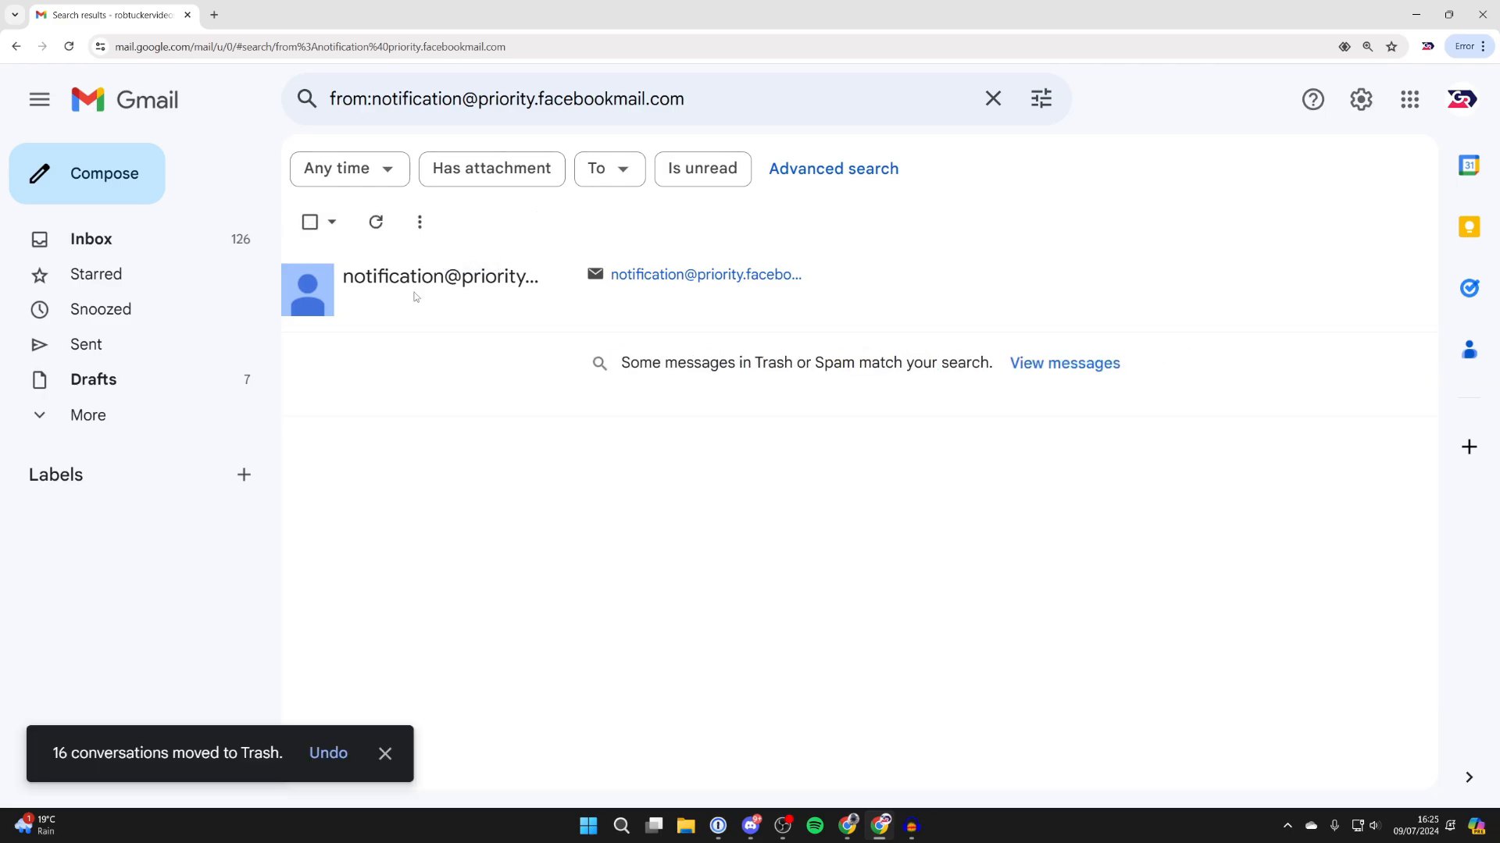
click(87, 414)
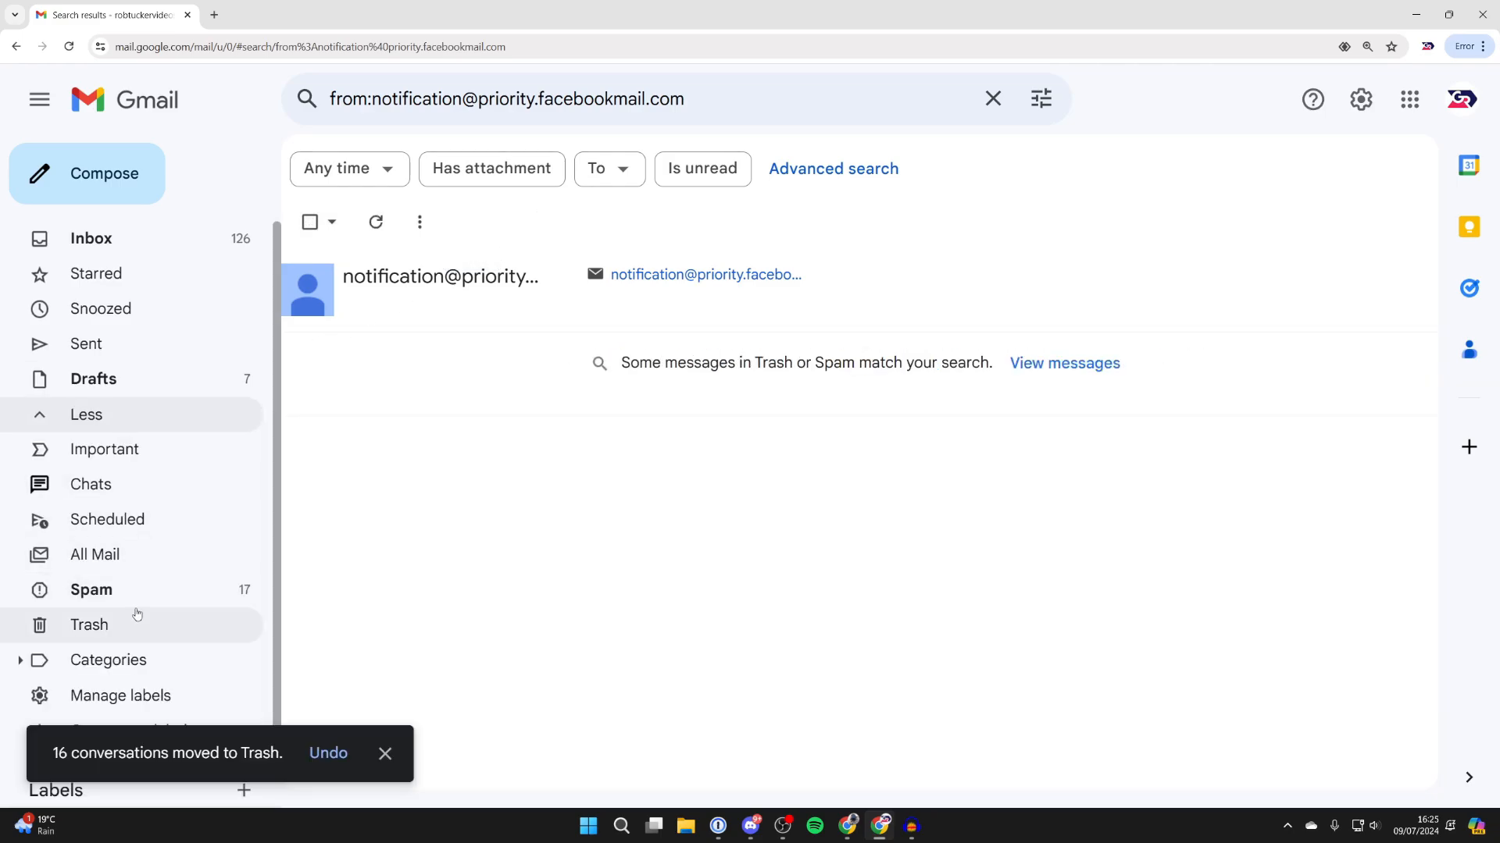
mouse_move(89, 625)
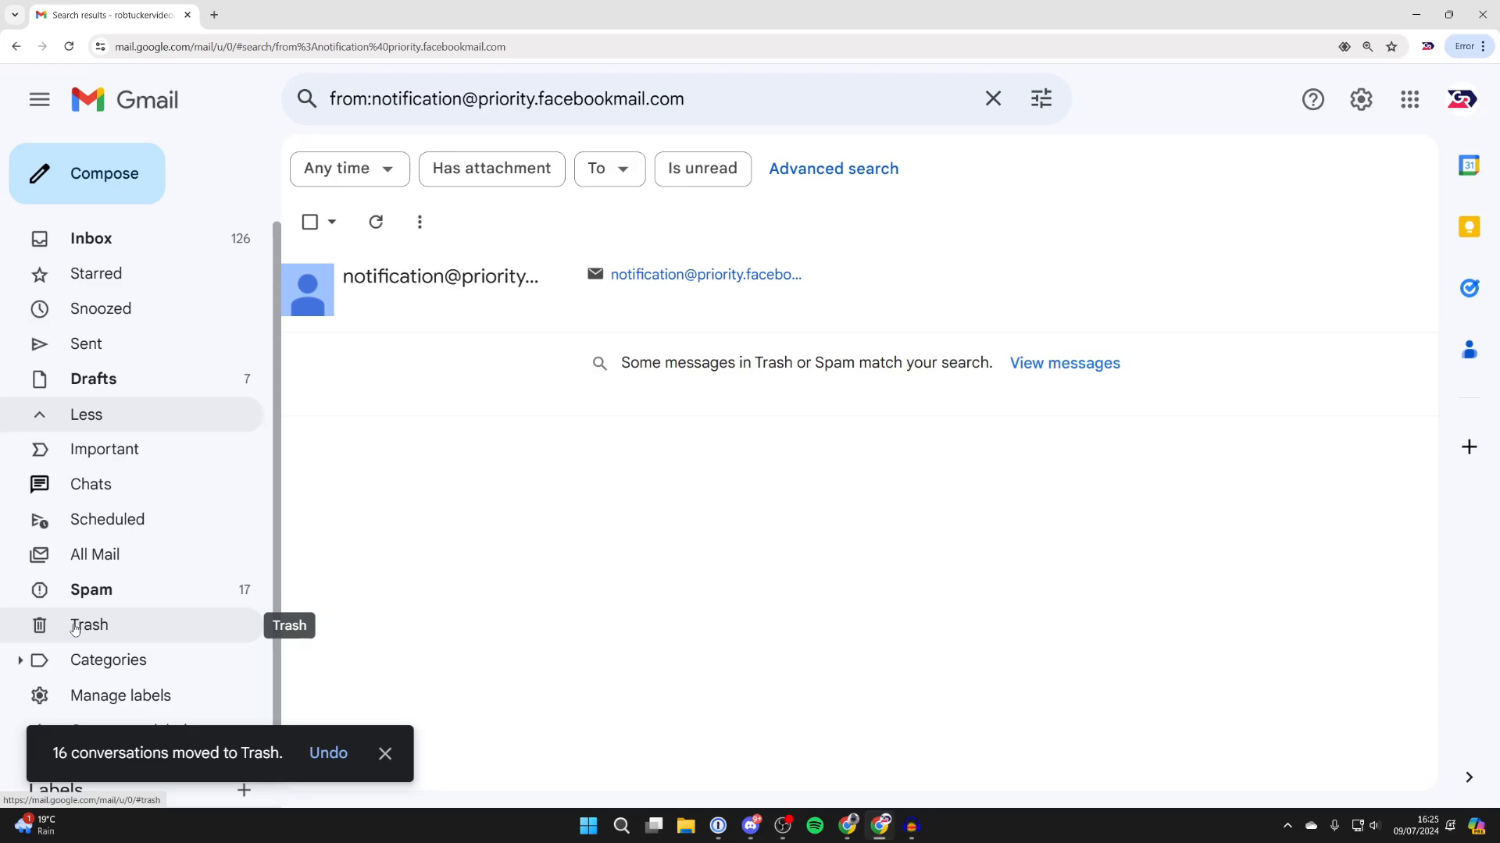